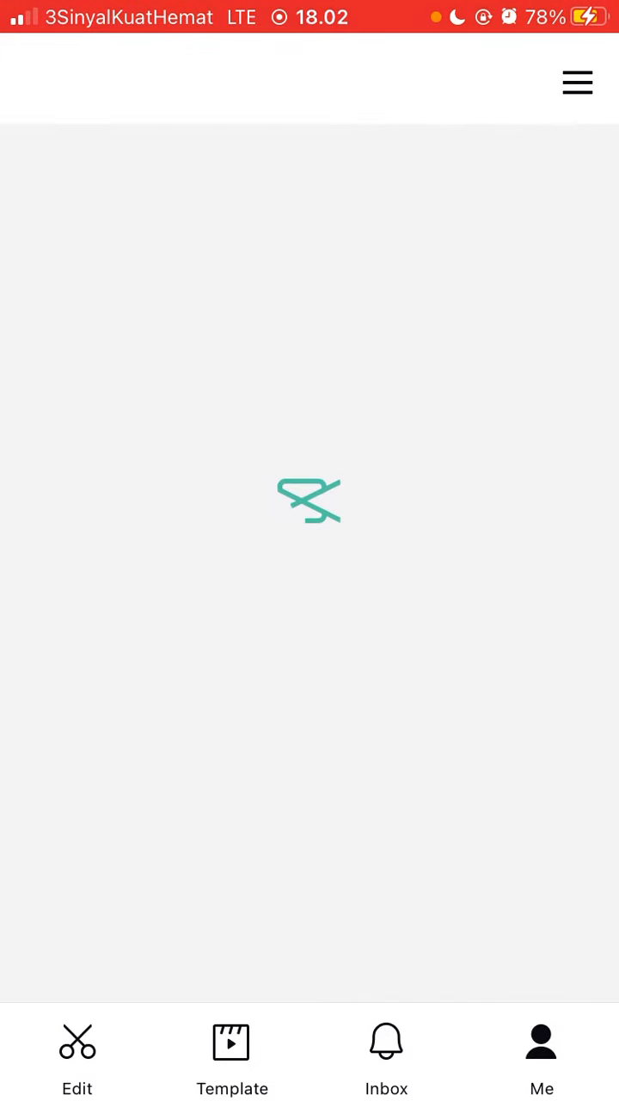
- Reach the Edit profile page showing nickname, numeric CapCut ID, gender and bio
click(542, 1058)
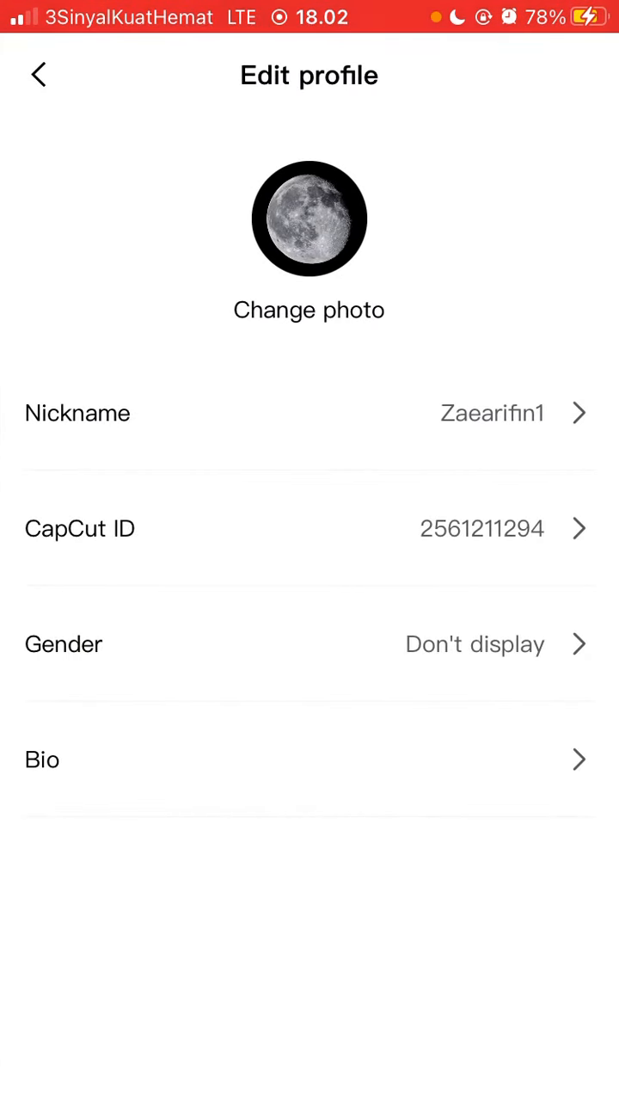
- Enter the CapCut ID editor and clear the old numeric ID, leaving the field empty
click(309, 528)
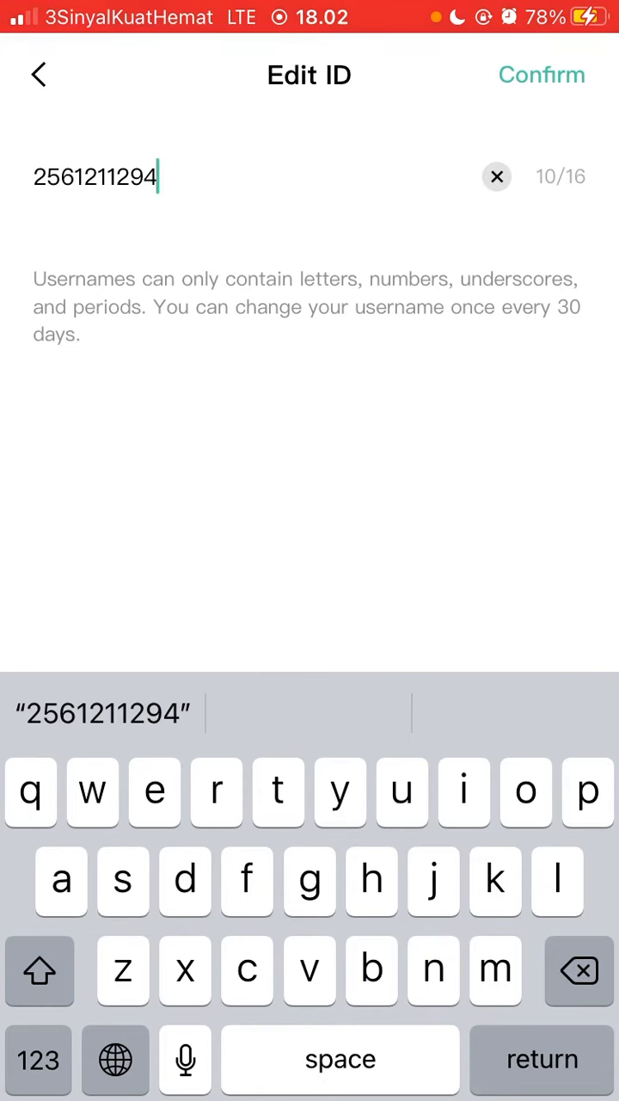
click(497, 176)
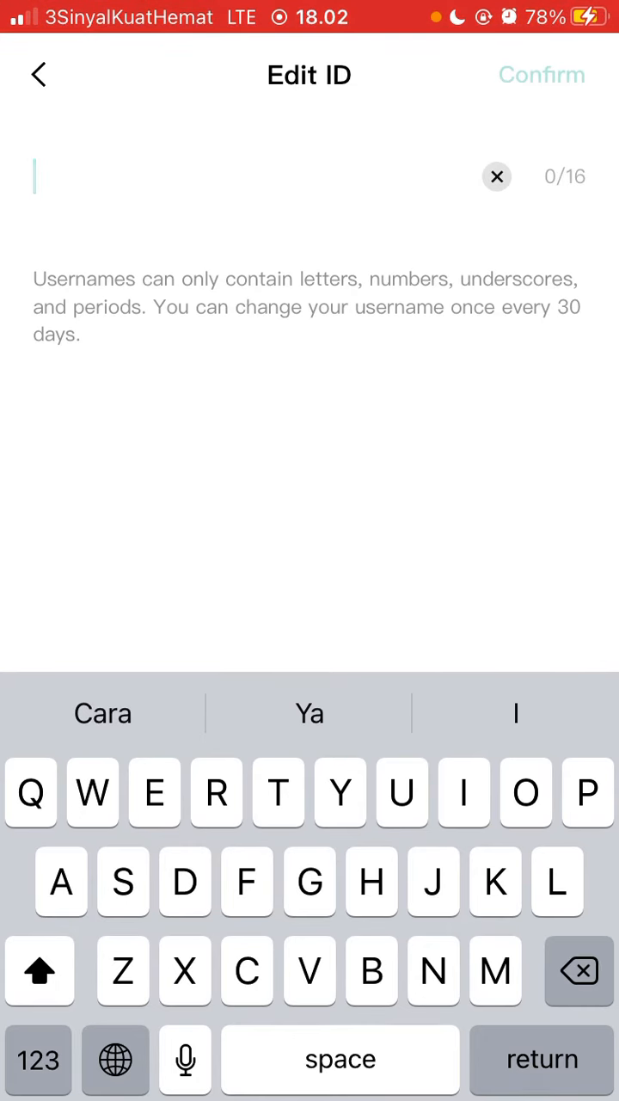
- Enter 123dx_ as the new CapCut ID and confirm it so the profile shows it
text(123)
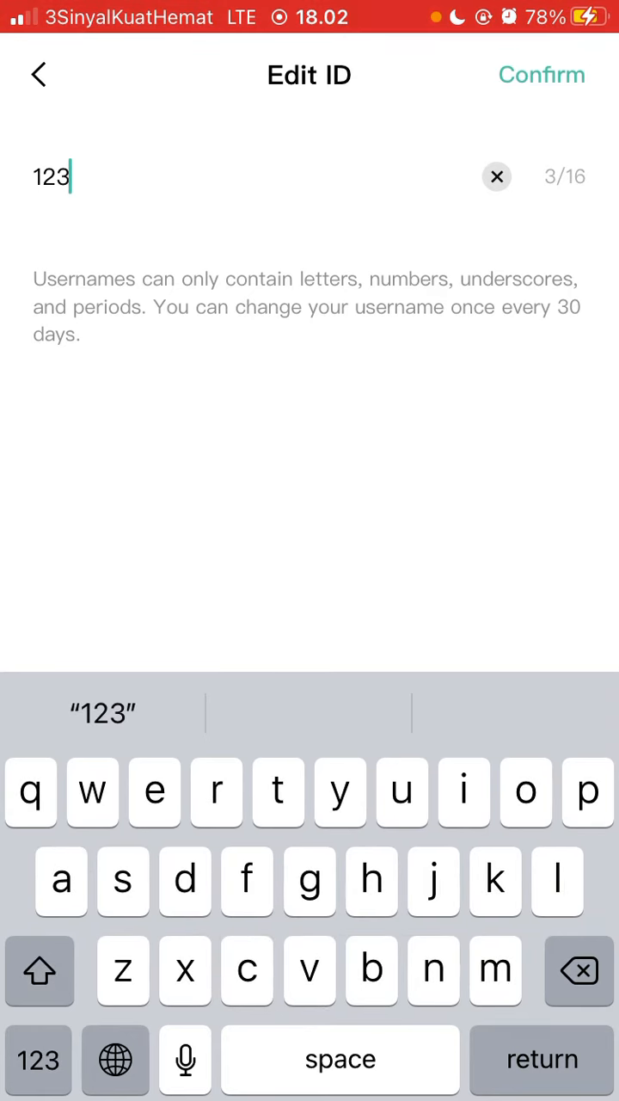
text(dx)
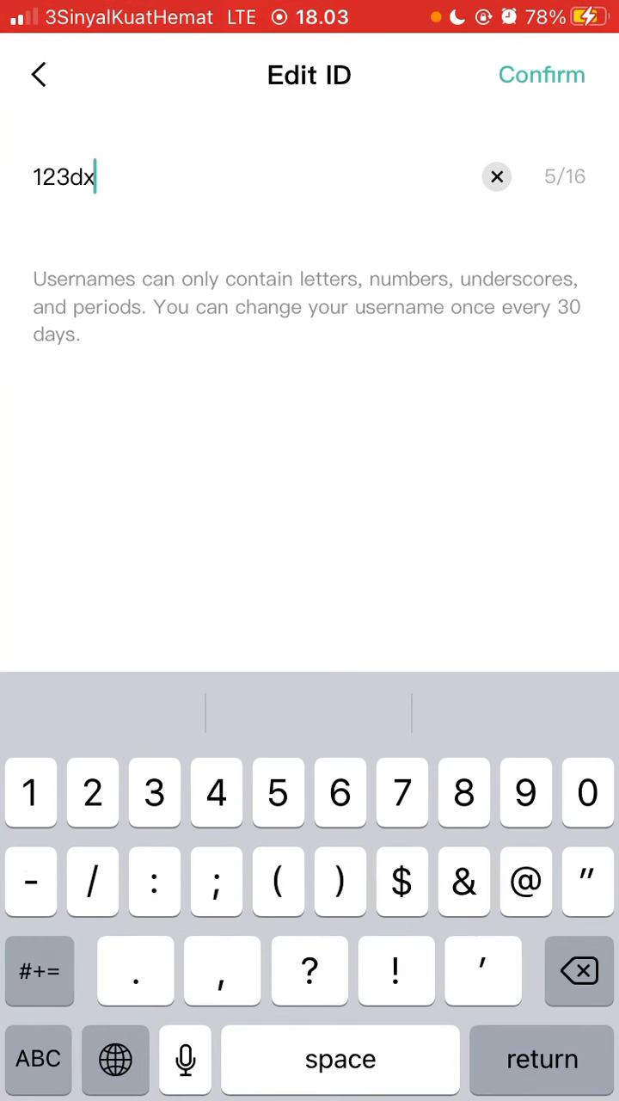
text(_)
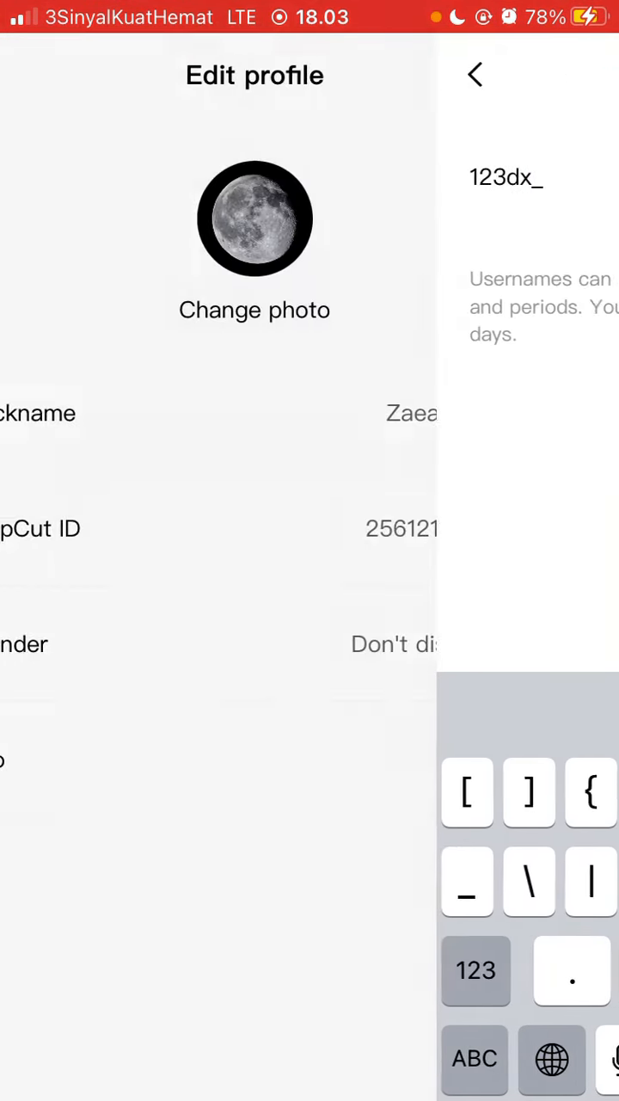
click(475, 74)
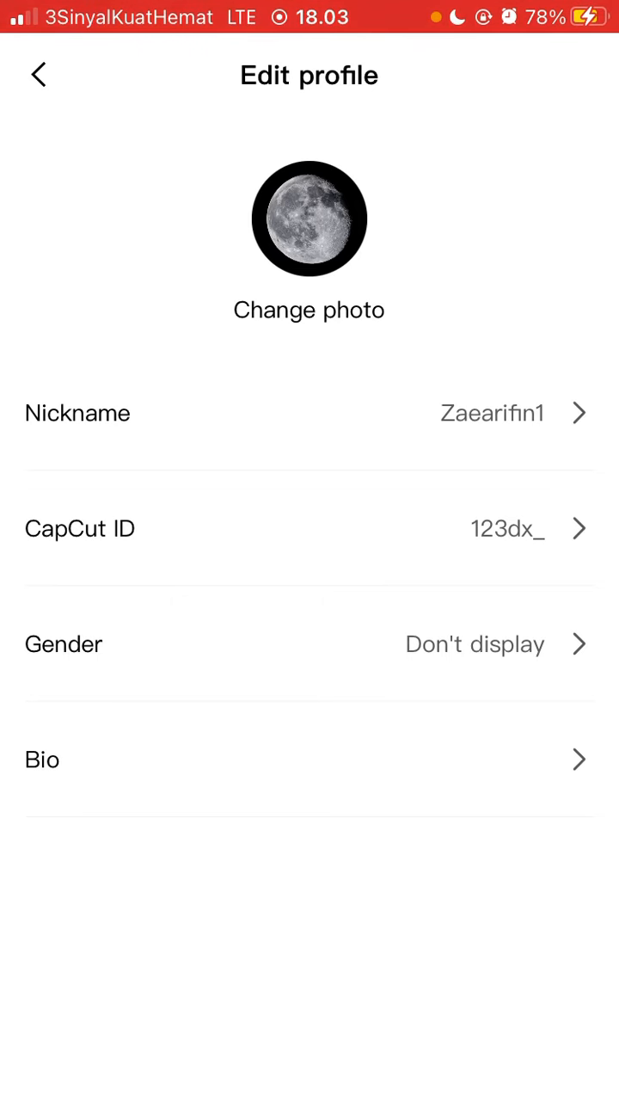